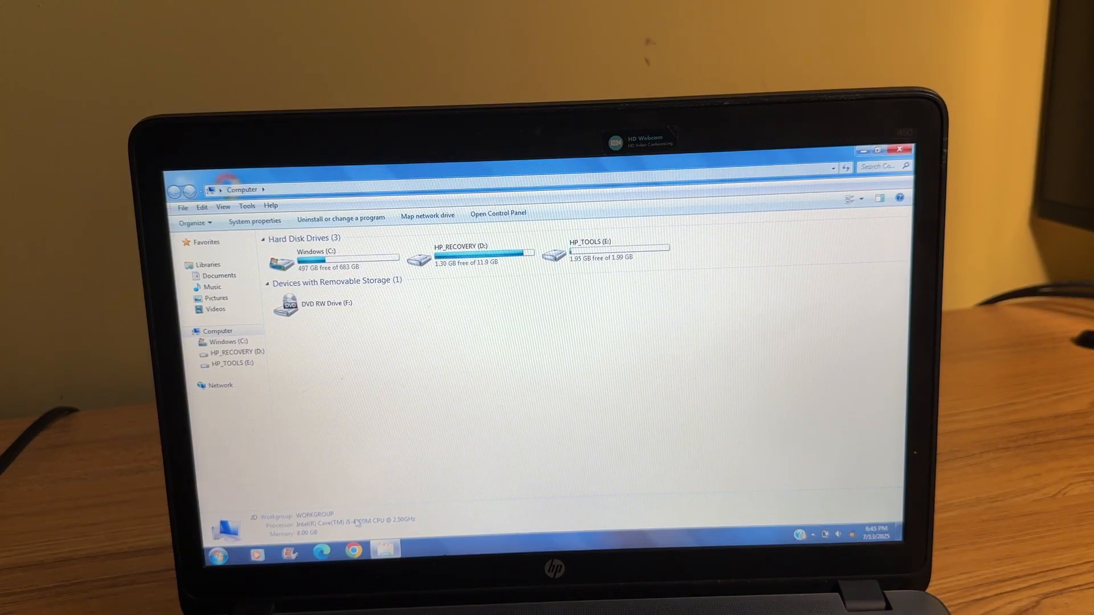
Browse into the Windows (C:) drive toward the Microsoft Office Start Menu folder
left_click(217, 297)
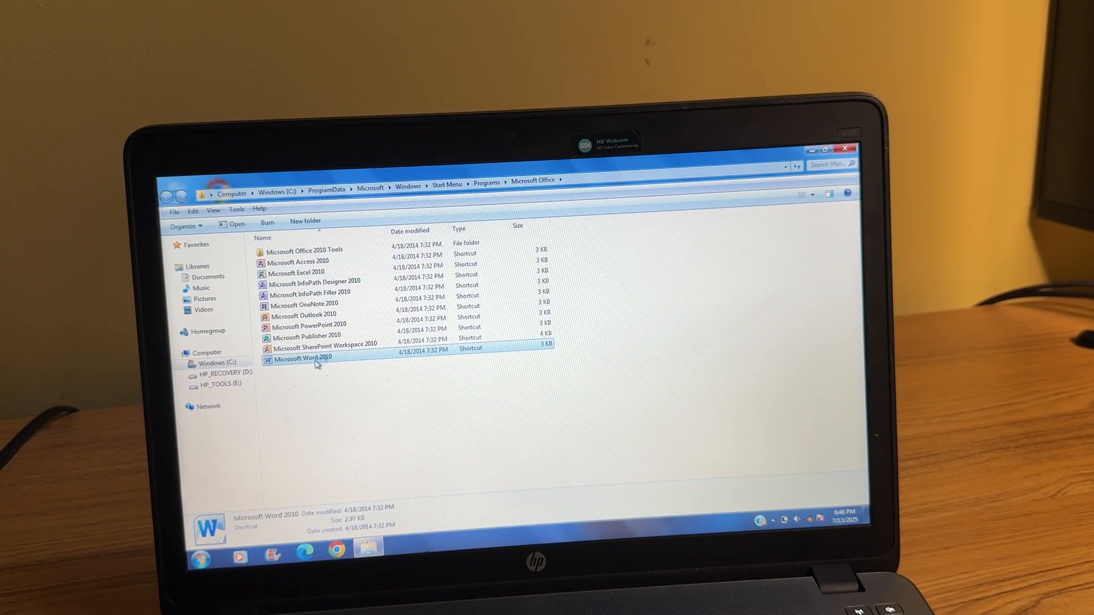
Launch Microsoft Word 2010 and write the greeting 'Hello how are you' in the blank document
double_click(300, 358)
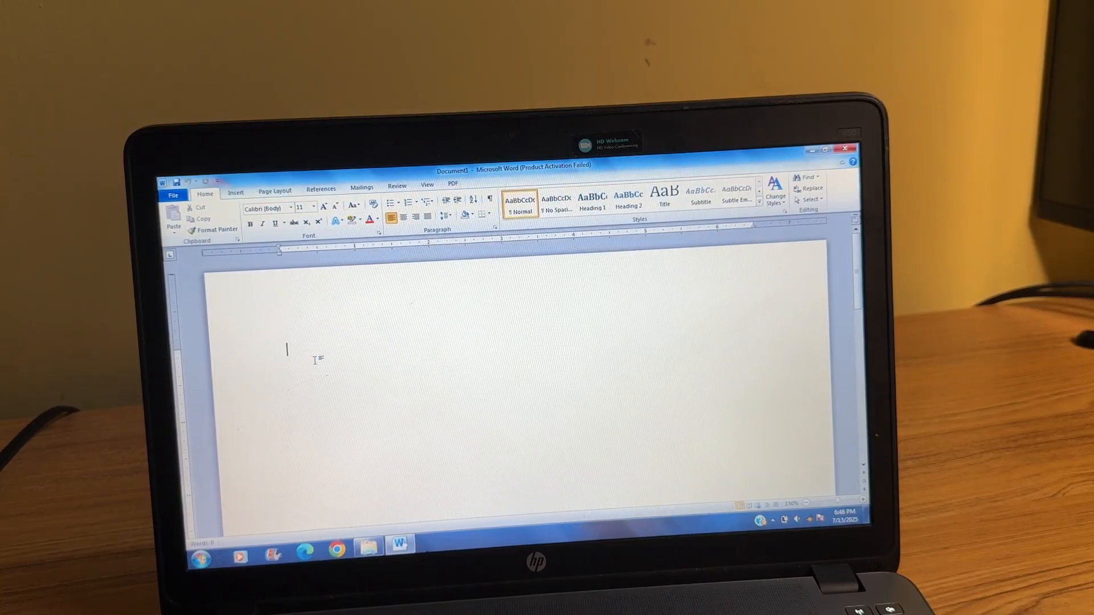
type("he")
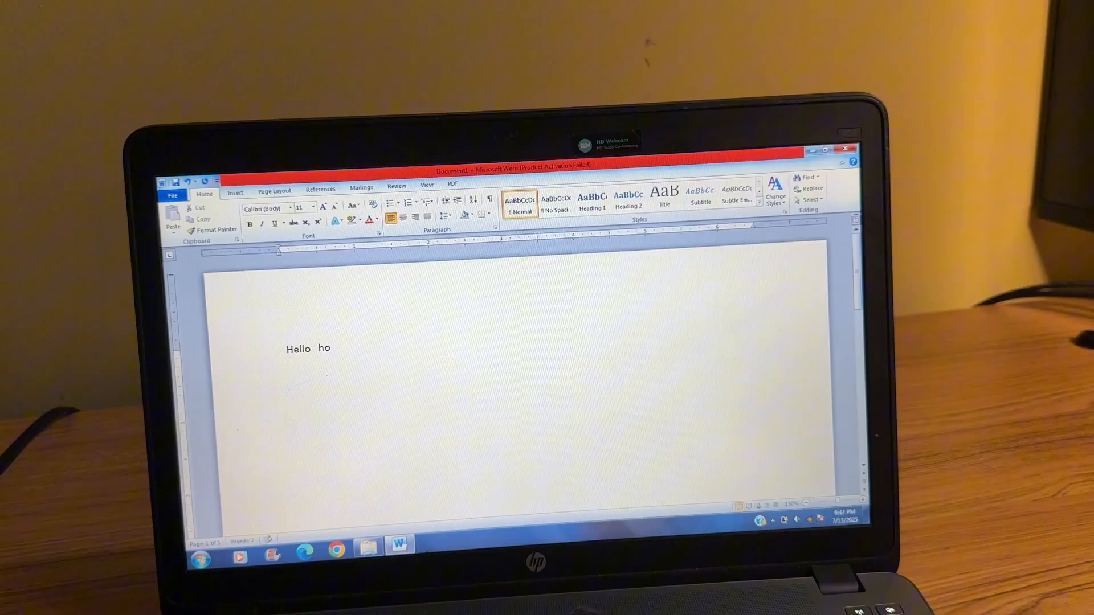
type("w are")
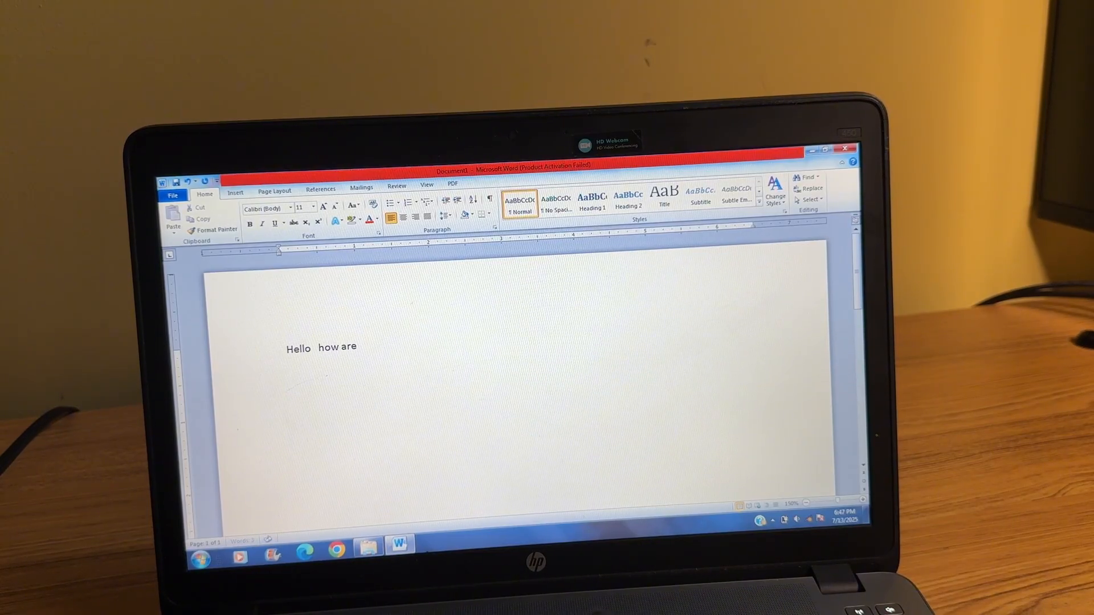
type("you")
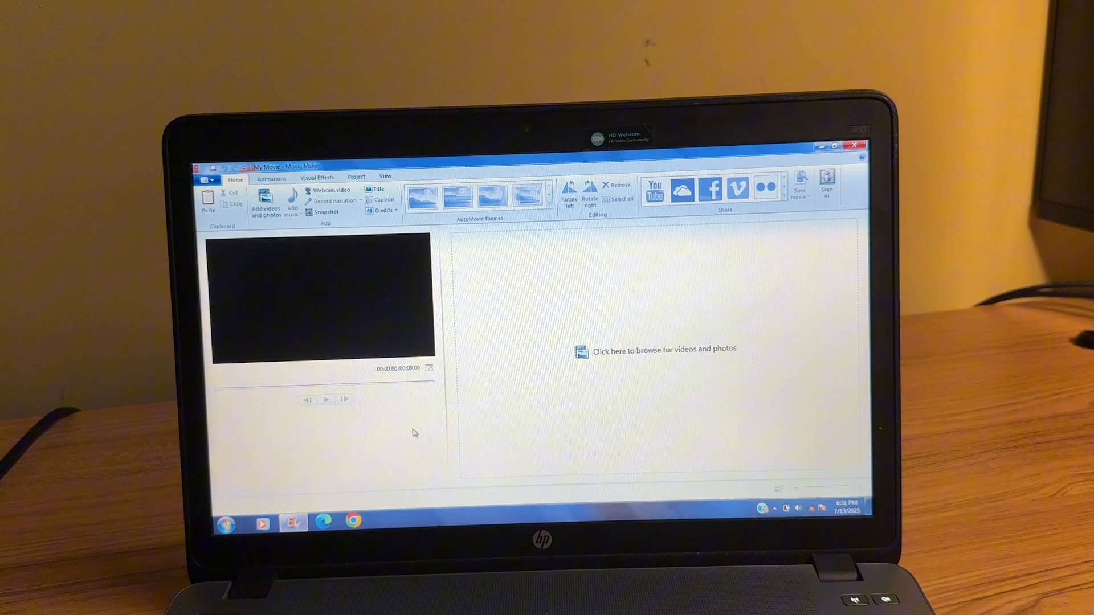
Add the game benchmark video to the movie and split it into two clips at the playhead
left_click(271, 179)
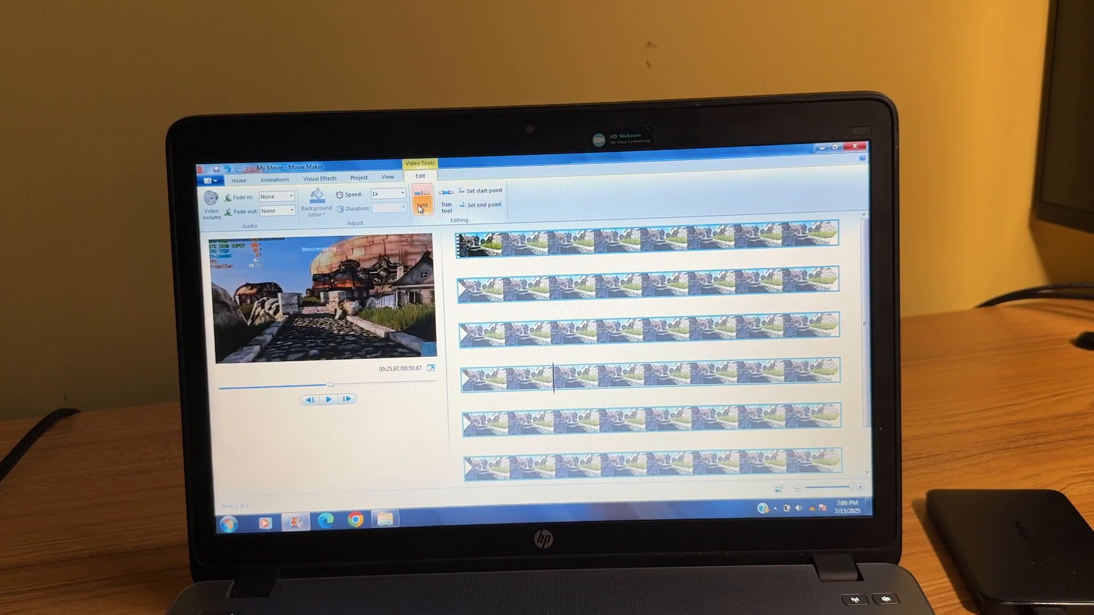
left_click(422, 203)
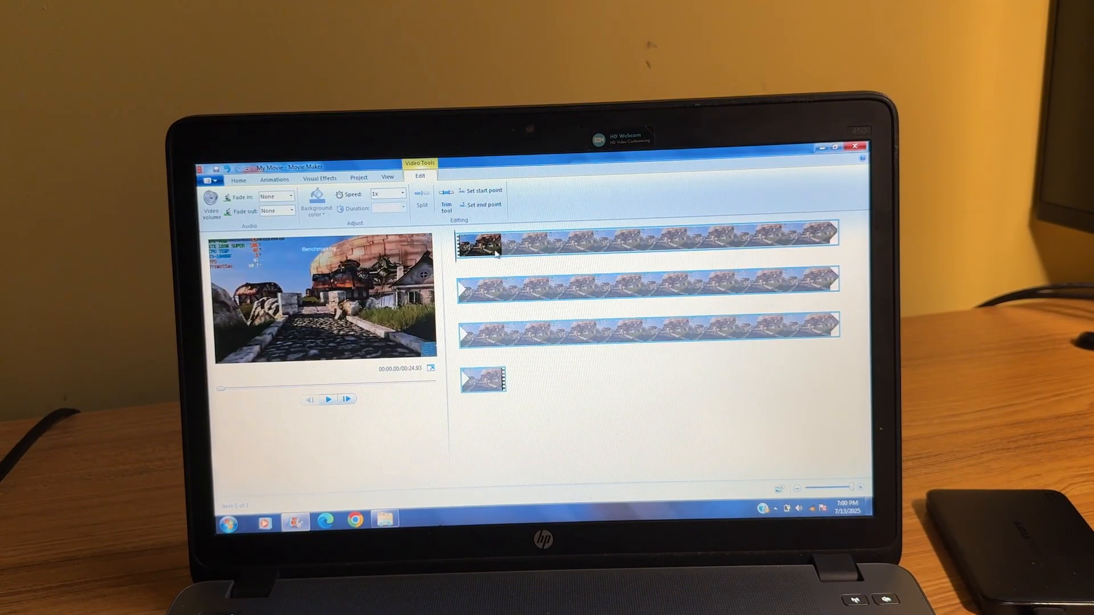
mouse_move(460, 248)
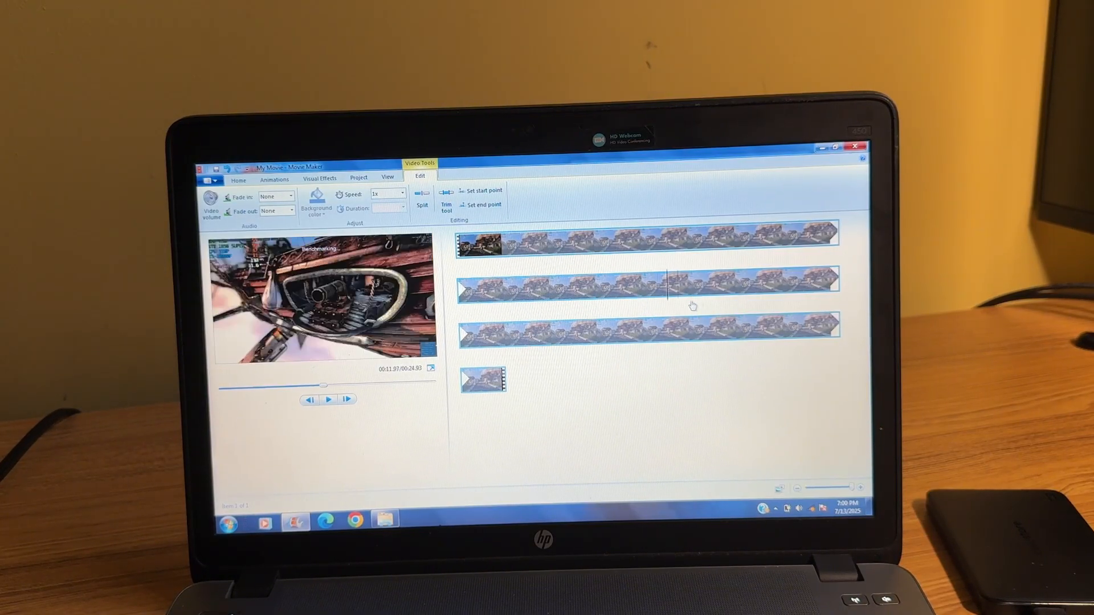
left_click(353, 520)
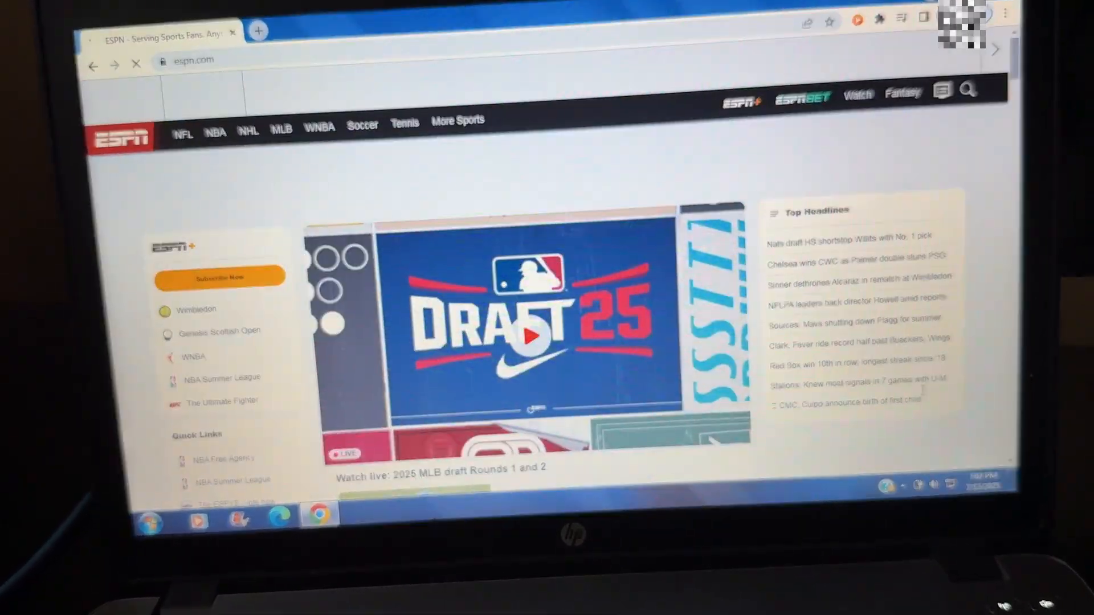
Scroll the espn.com homepage down past the headlines to the video stories and back
scroll("down", 3)
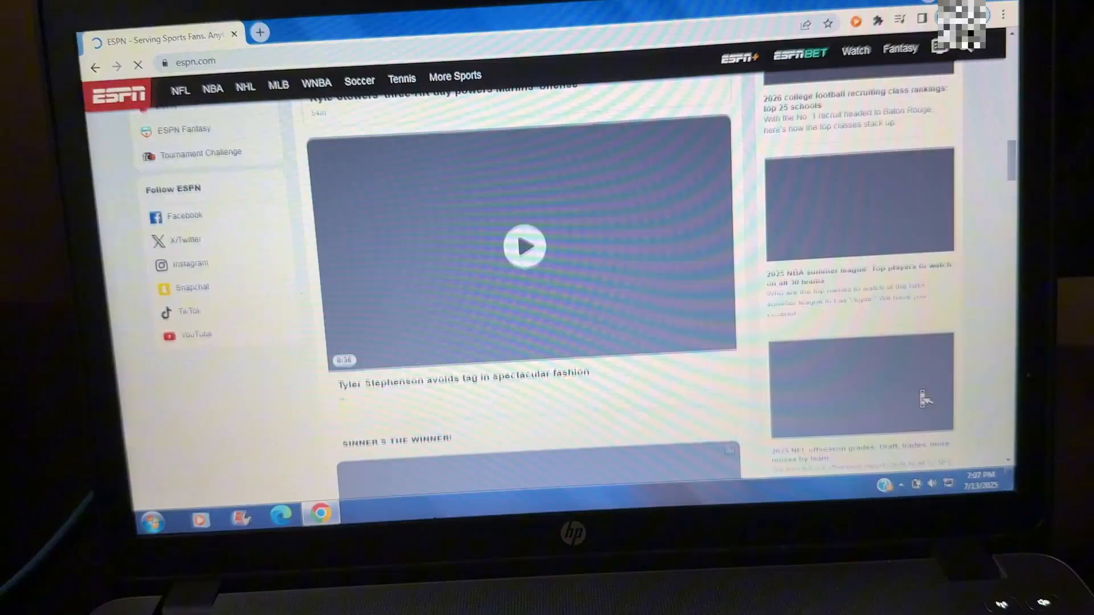
scroll("up", 3)
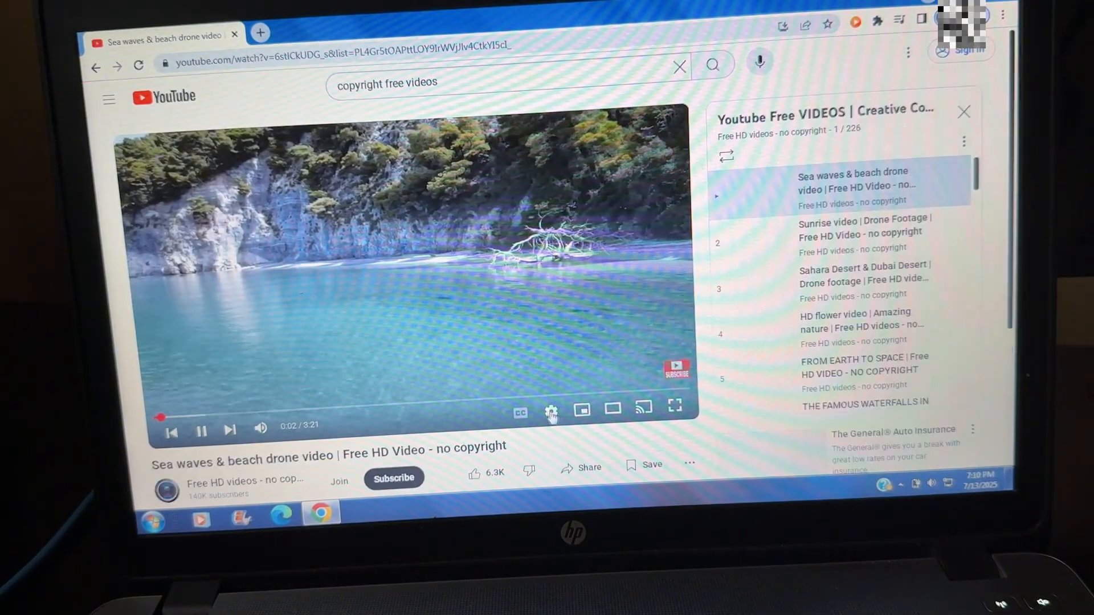
Show the Stats for nerds overlay on the playing YouTube video, then dismiss it
left_click(550, 411)
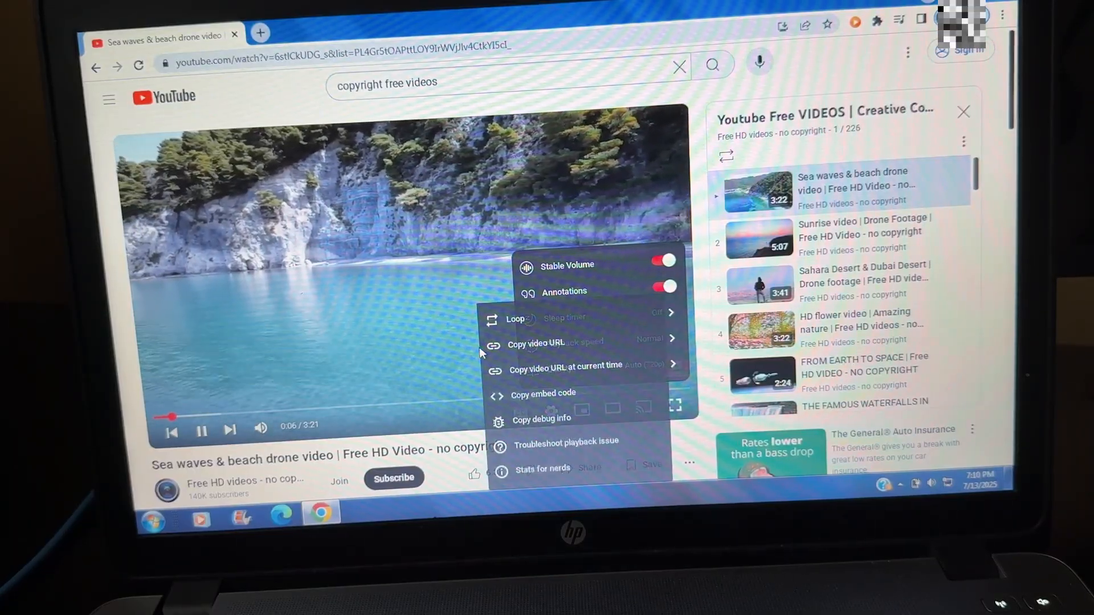
left_click(543, 467)
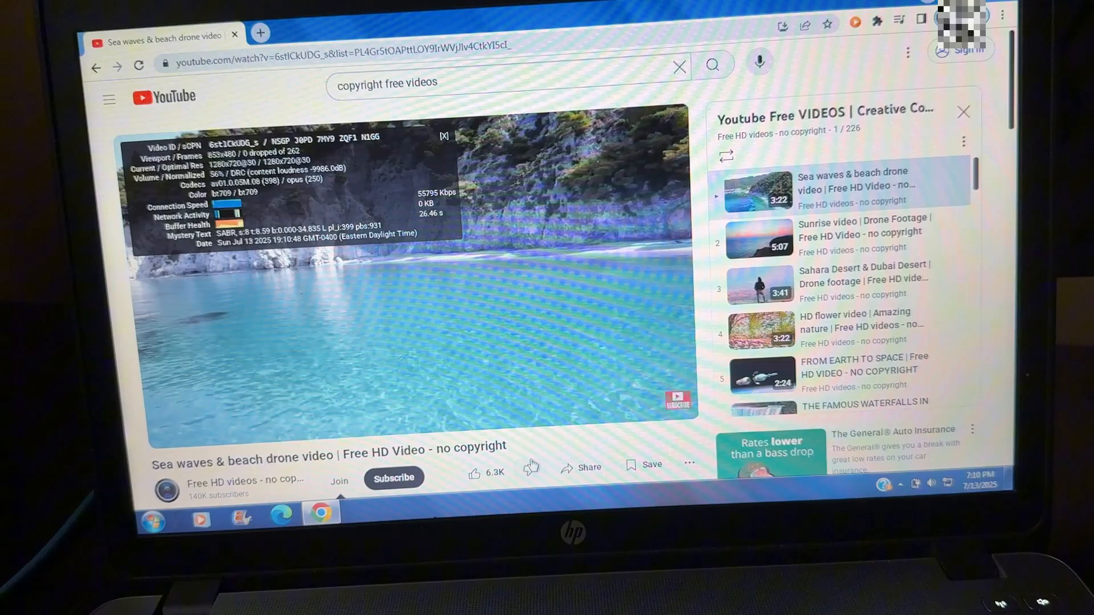
mouse_move(300, 174)
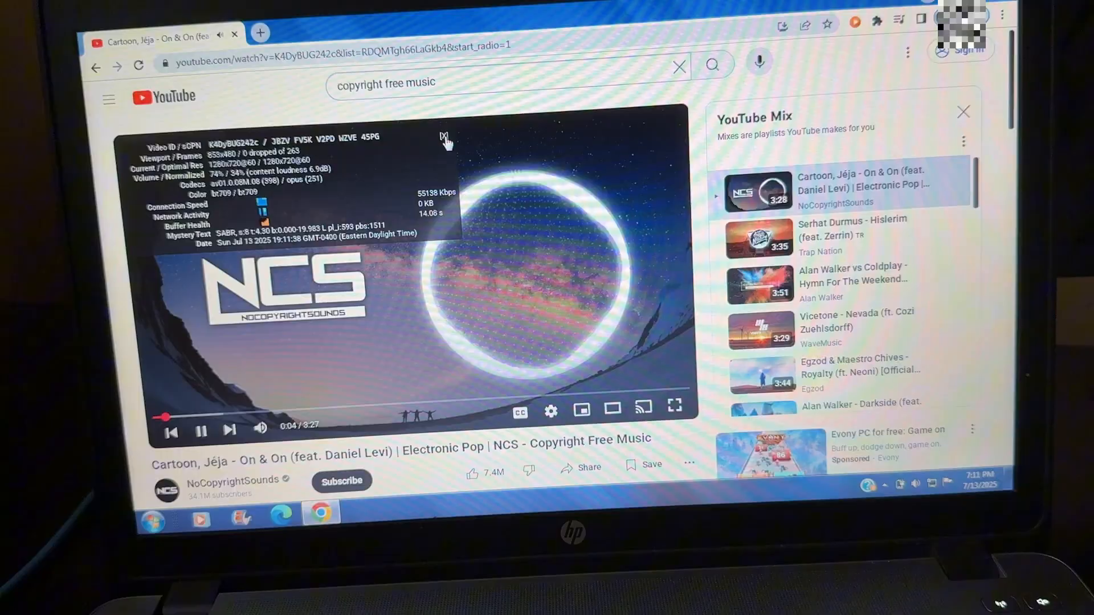
left_click(443, 137)
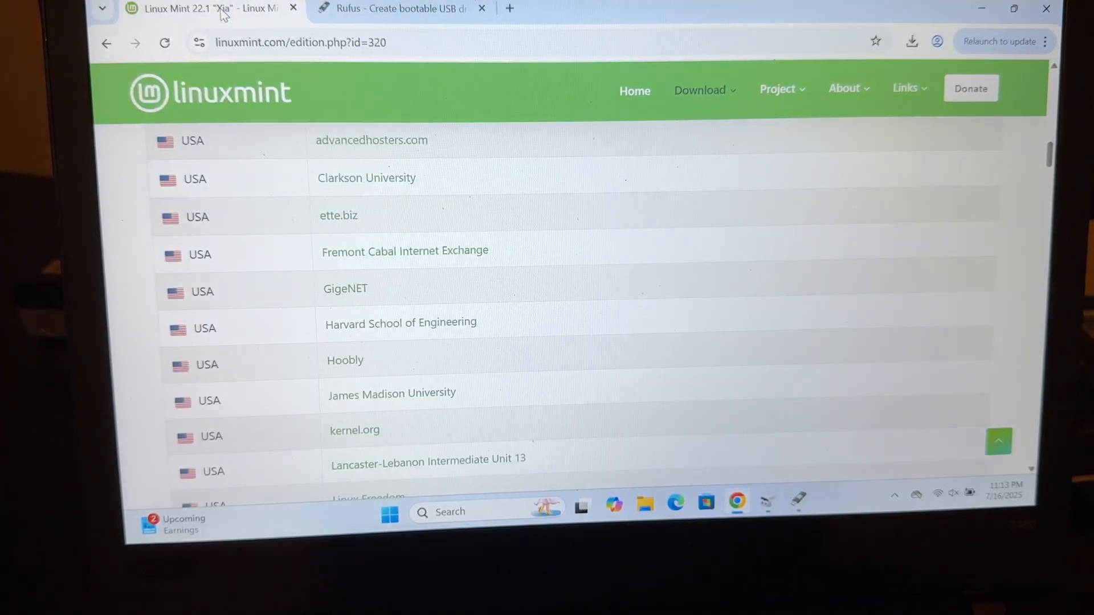
Bring up the Linux Mint 22.1 Xfce Edition download page and its Information section
scroll("up", 3)
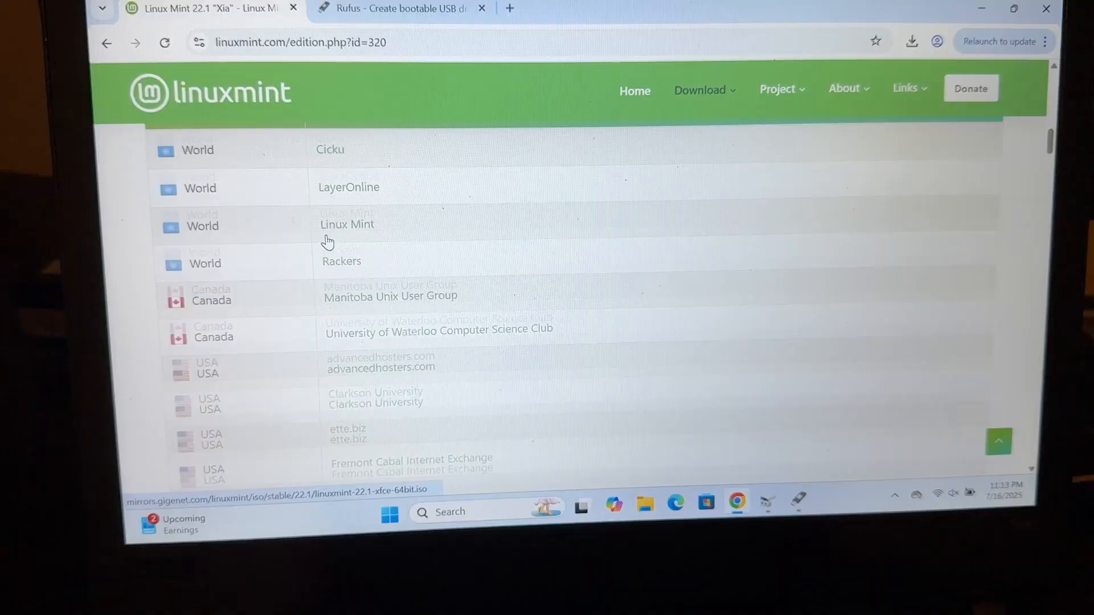
scroll("up", 3)
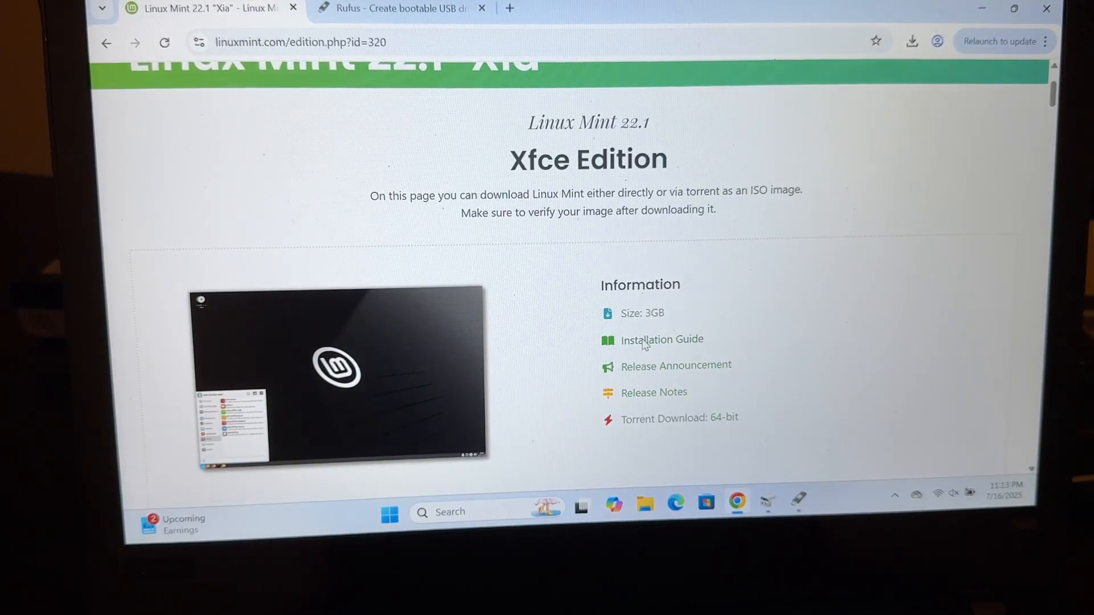
left_click(662, 340)
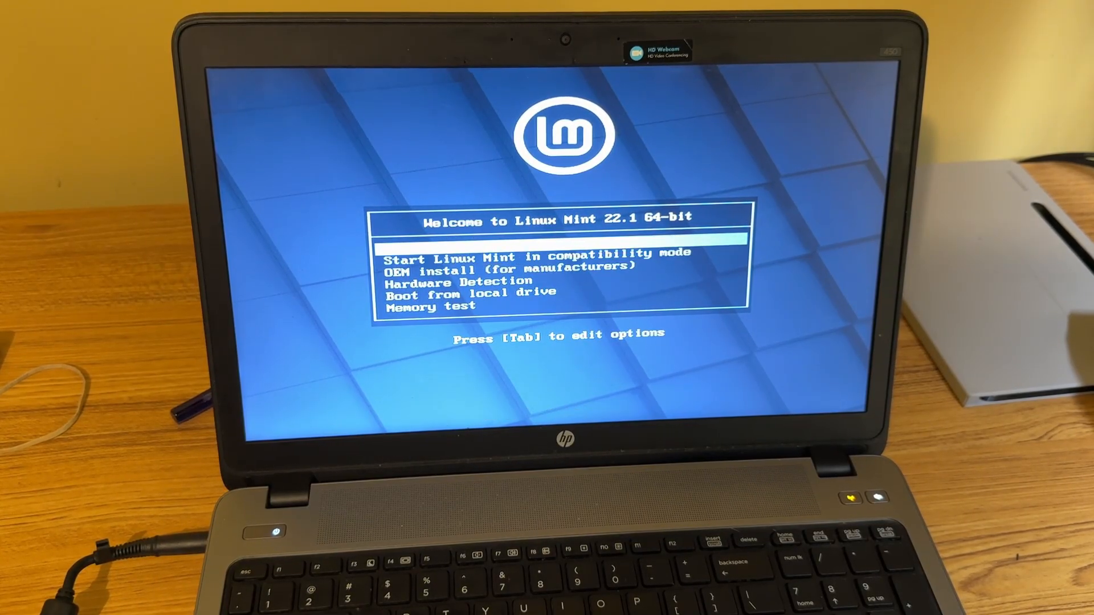
Boot the default 'Start Linux Mint' entry into the live Linux Mint 22.1 desktop
key("Return")
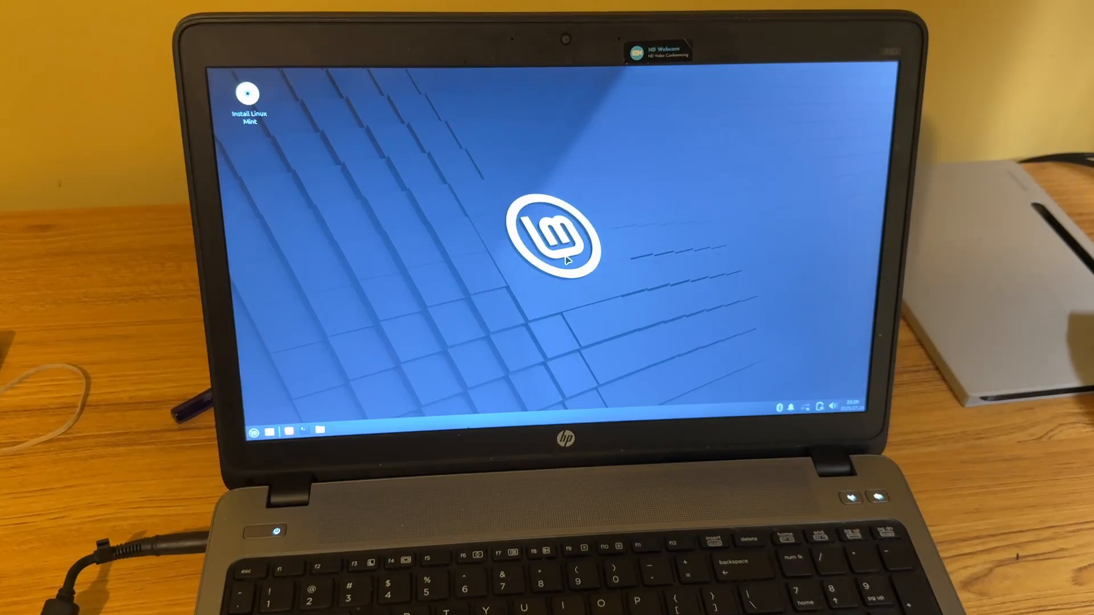
mouse_move(481, 275)
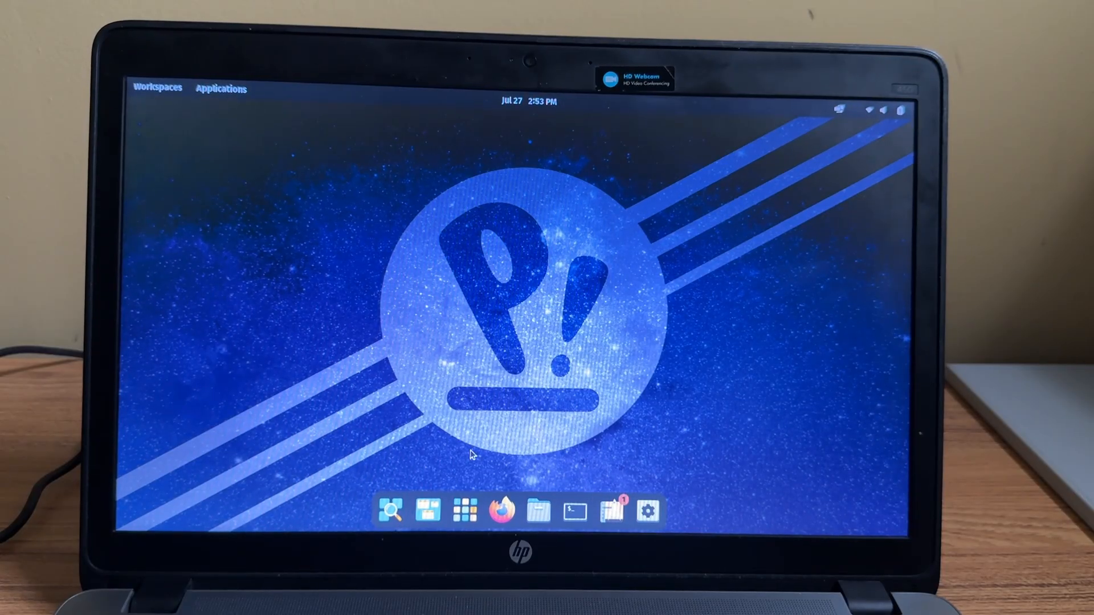
mouse_move(392, 512)
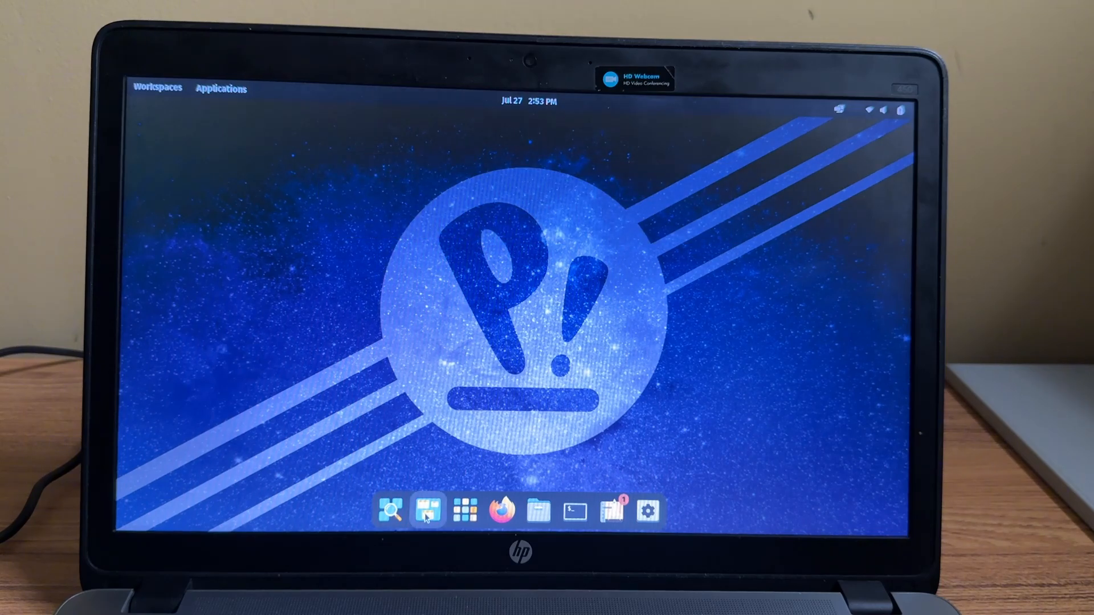
Launch LibreOffice Writer from the dock and write Hello on the first line of Untitled 1
left_click(426, 511)
type("He")
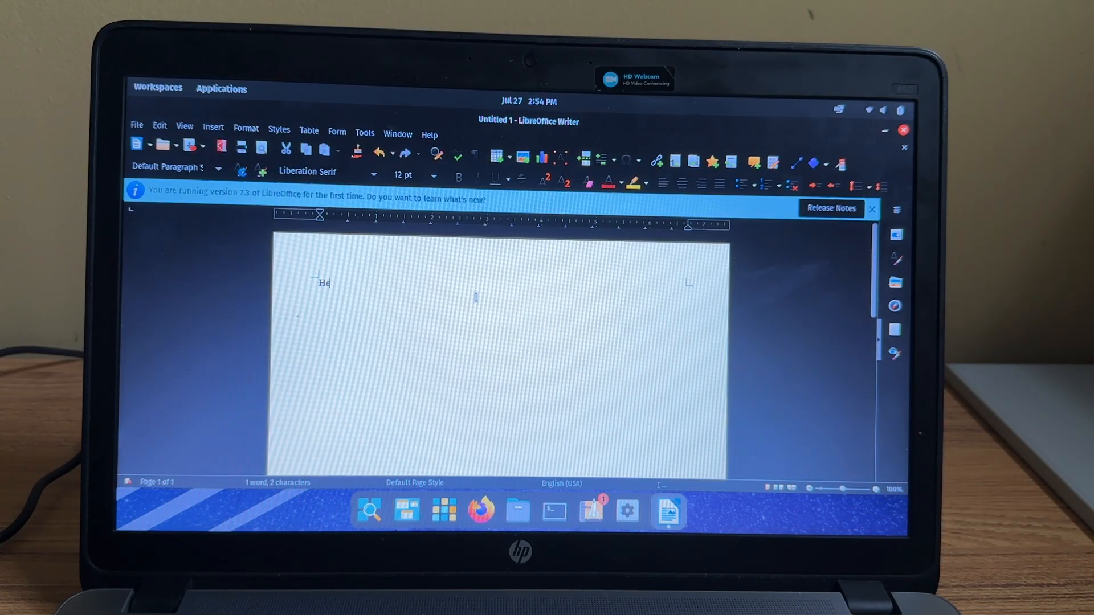
type("llo")
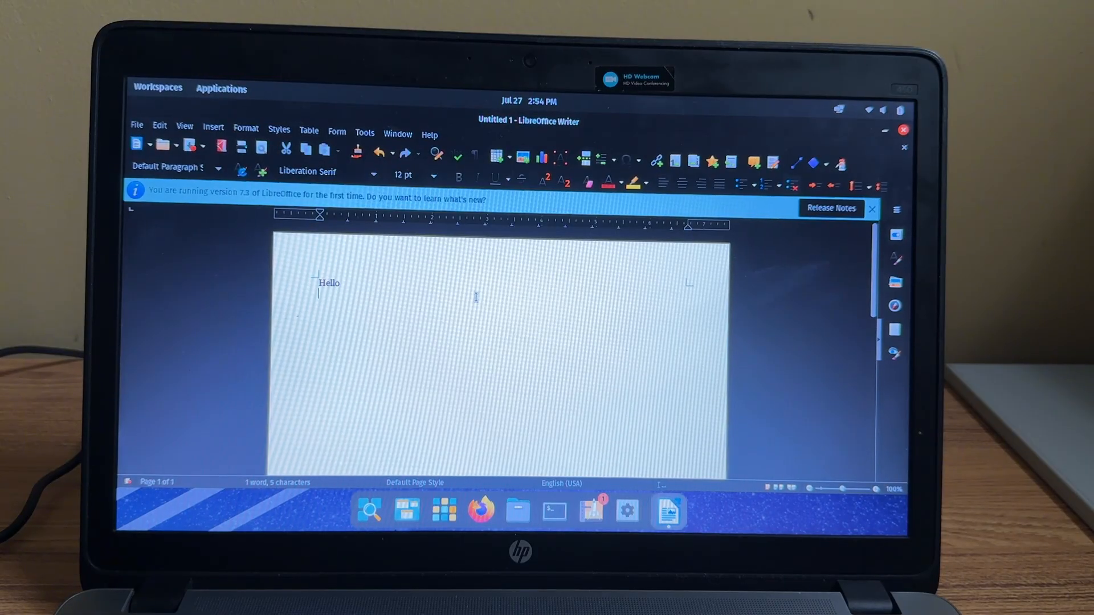
left_click(480, 511)
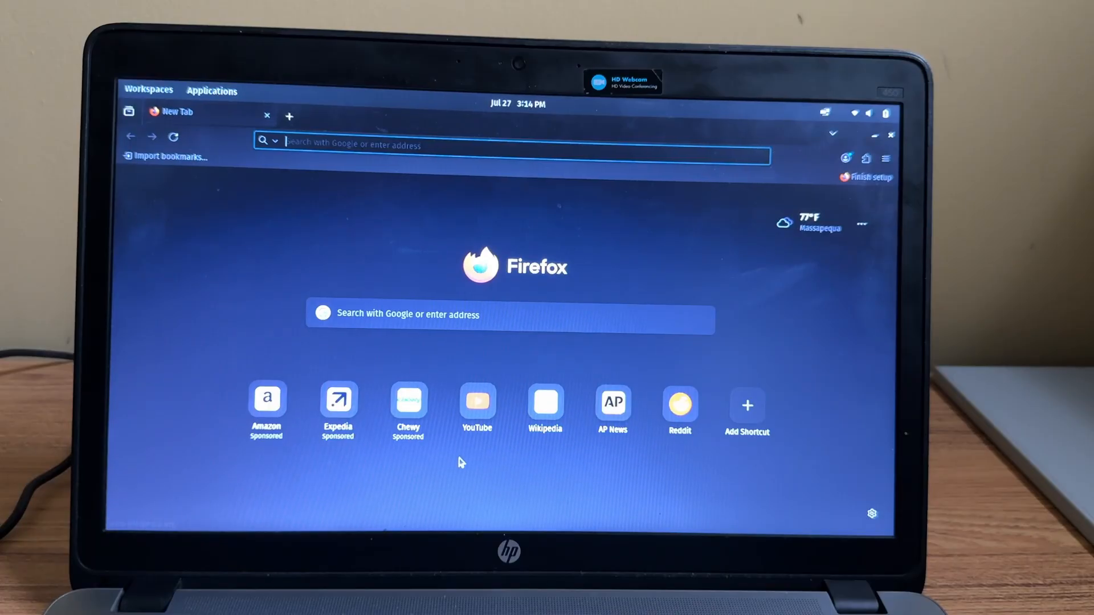
Search YouTube for basicdadtech to reach the Budget Ryzen Mini PC video
left_click(477, 403)
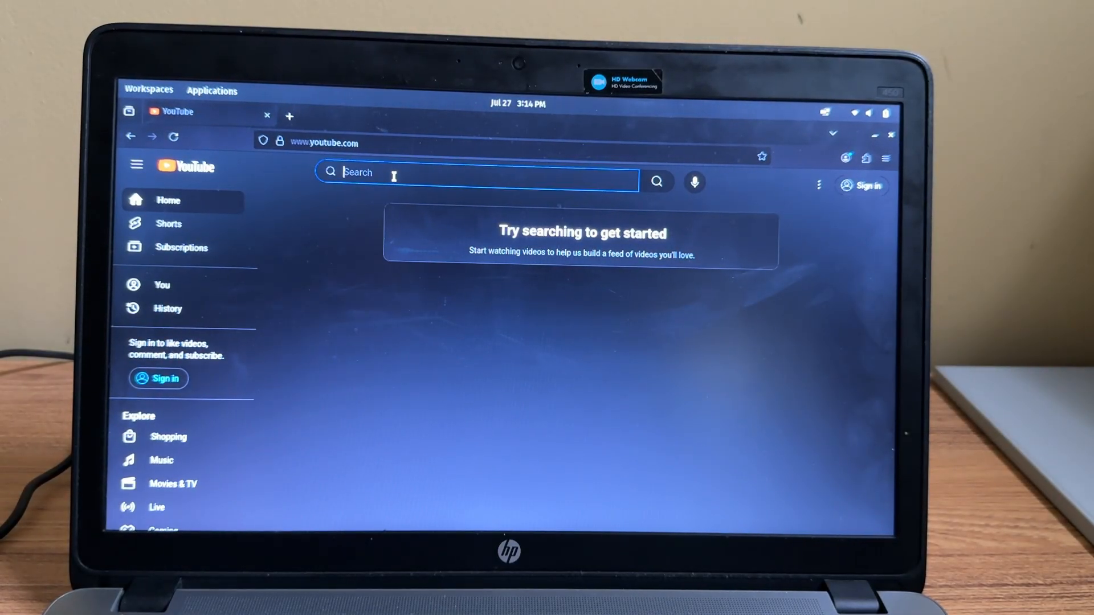
type("basicdadtech")
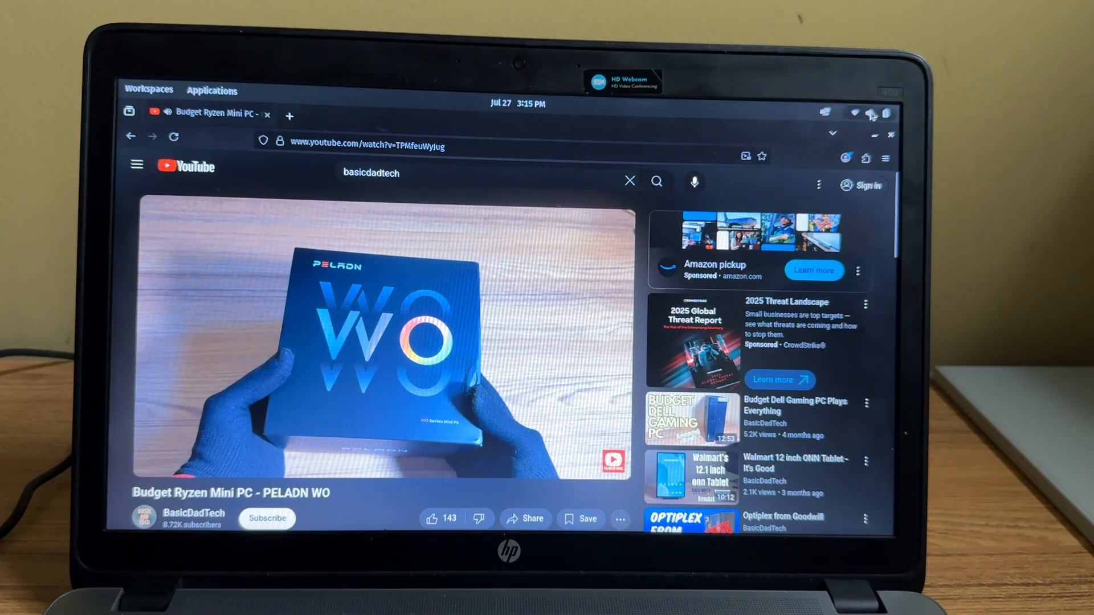
left_click(871, 113)
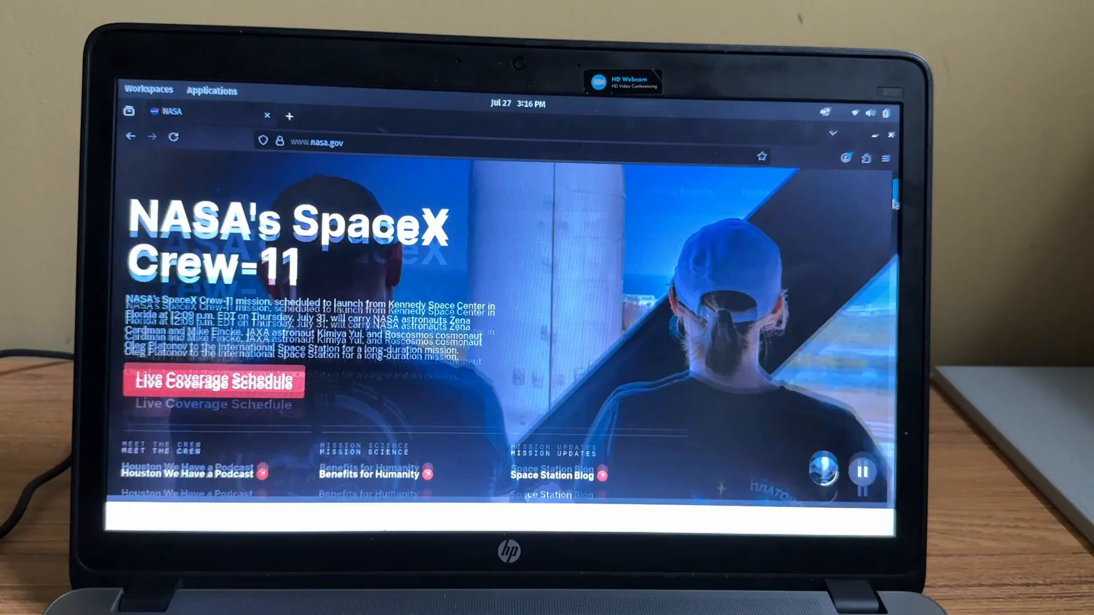
Scroll through nasa.gov, then show Stats for nerds on the full-screen 4K Beauty Of Nature drone video
scroll("down", 3)
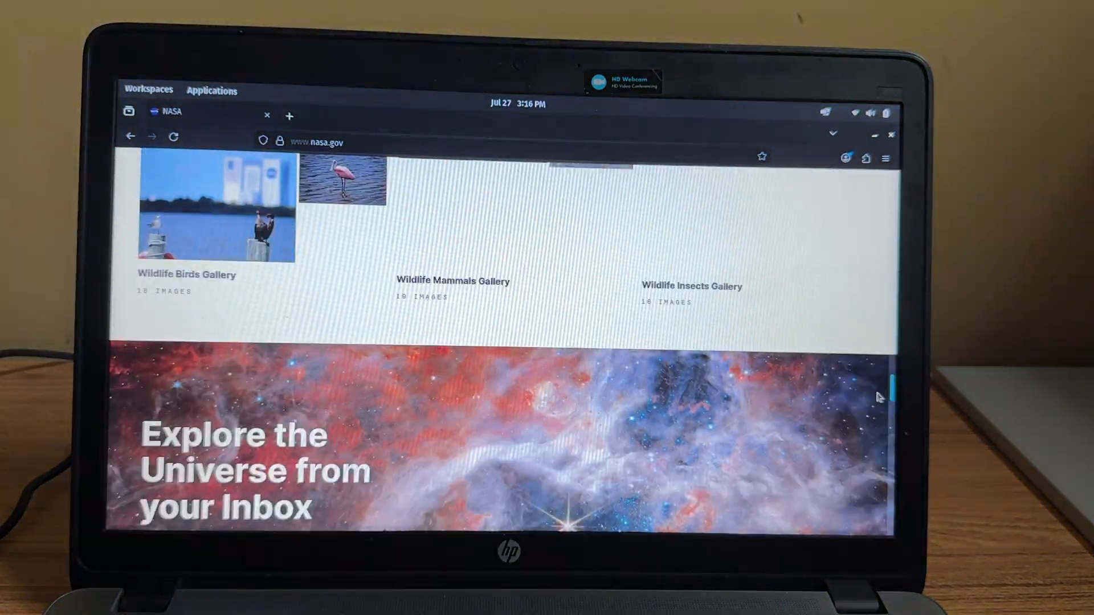
scroll("down", 3)
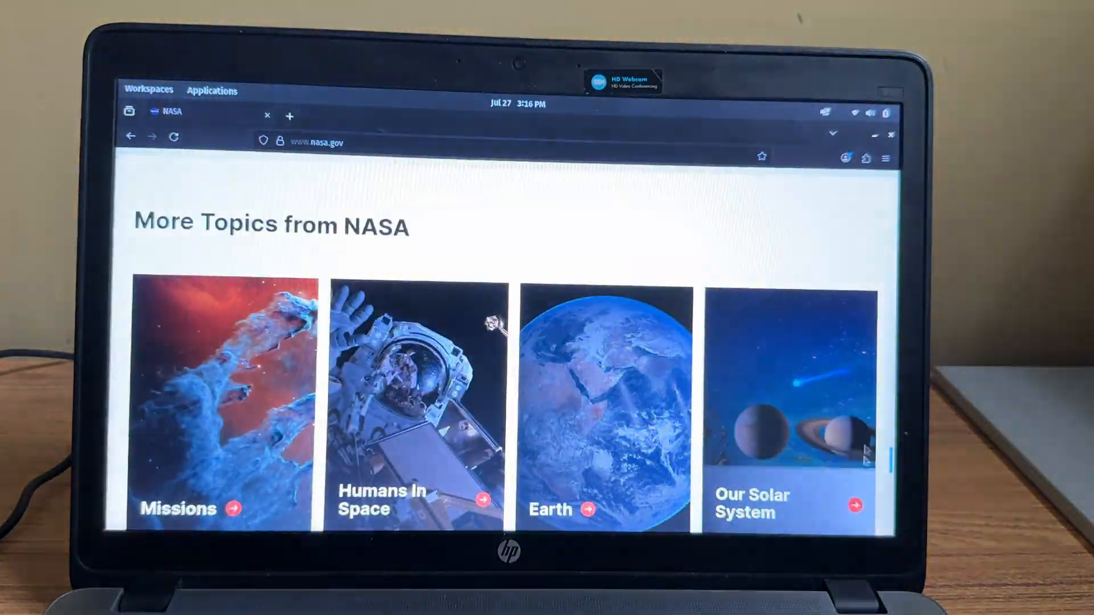
scroll("up", 3)
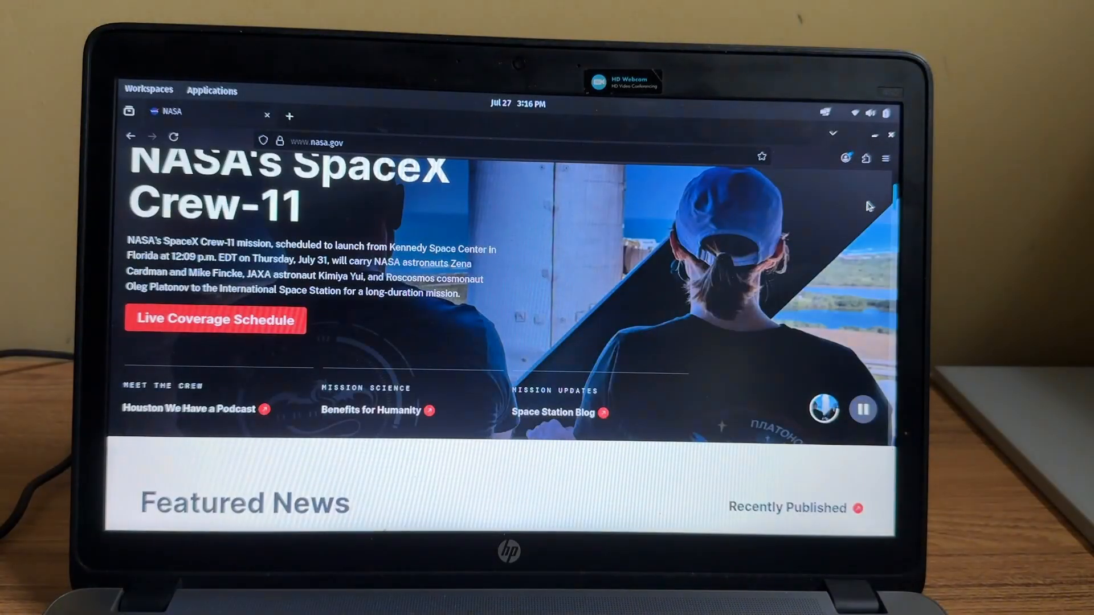
scroll("down", 3)
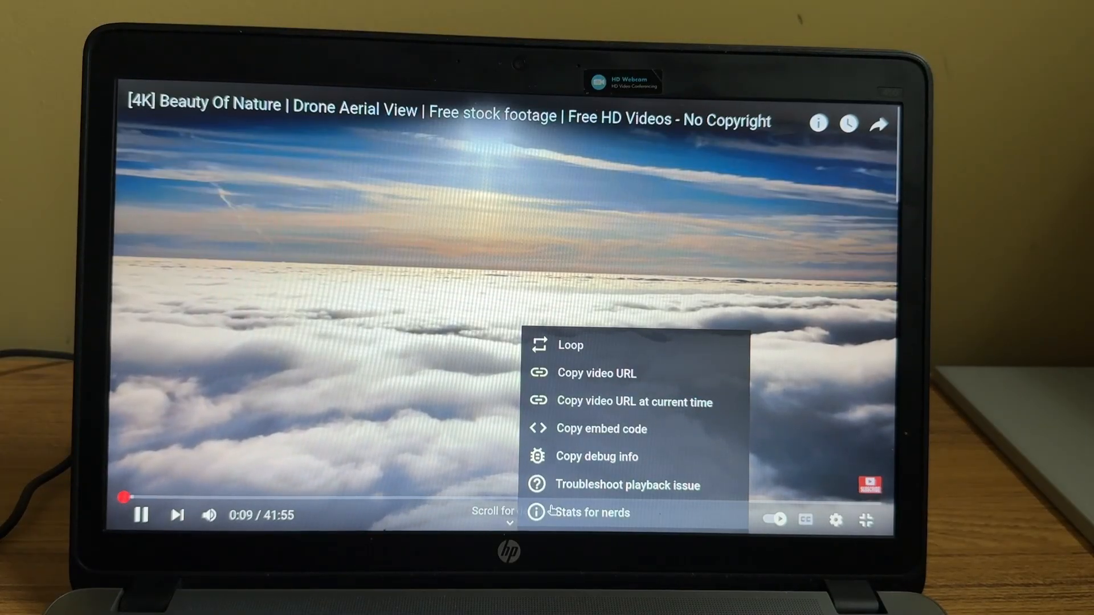
left_click(592, 512)
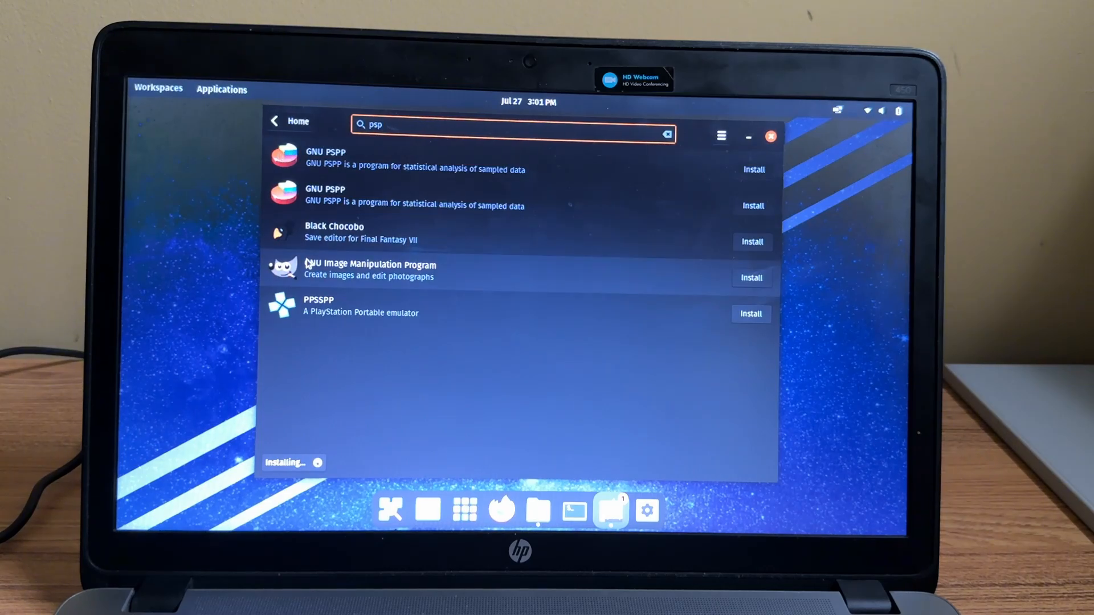
Start installing PPSSPP from the 'psp' search results in Pop!_Shop
left_click(750, 314)
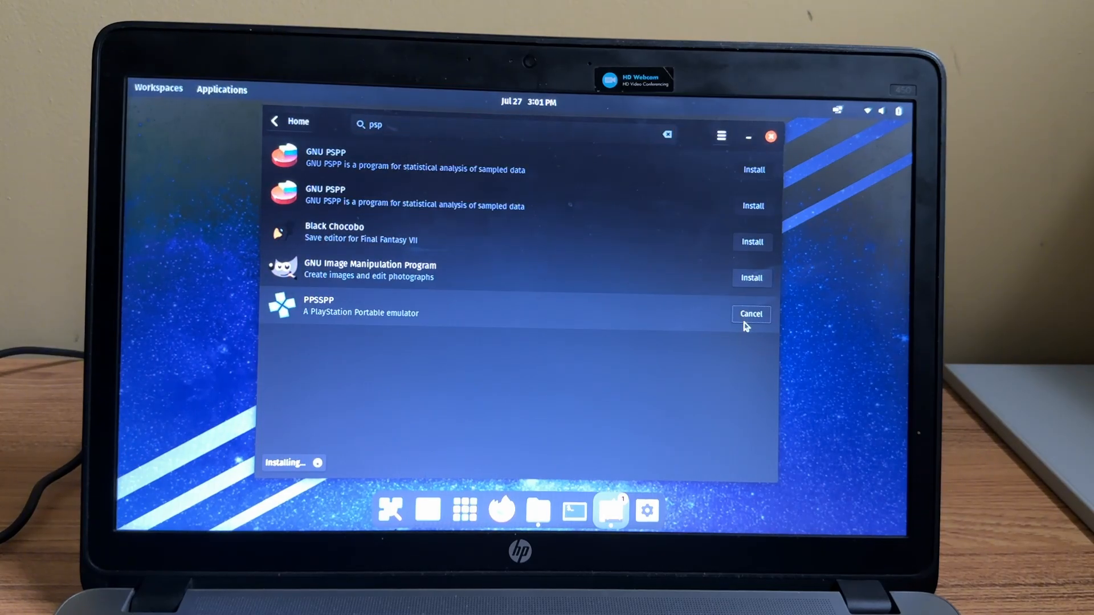